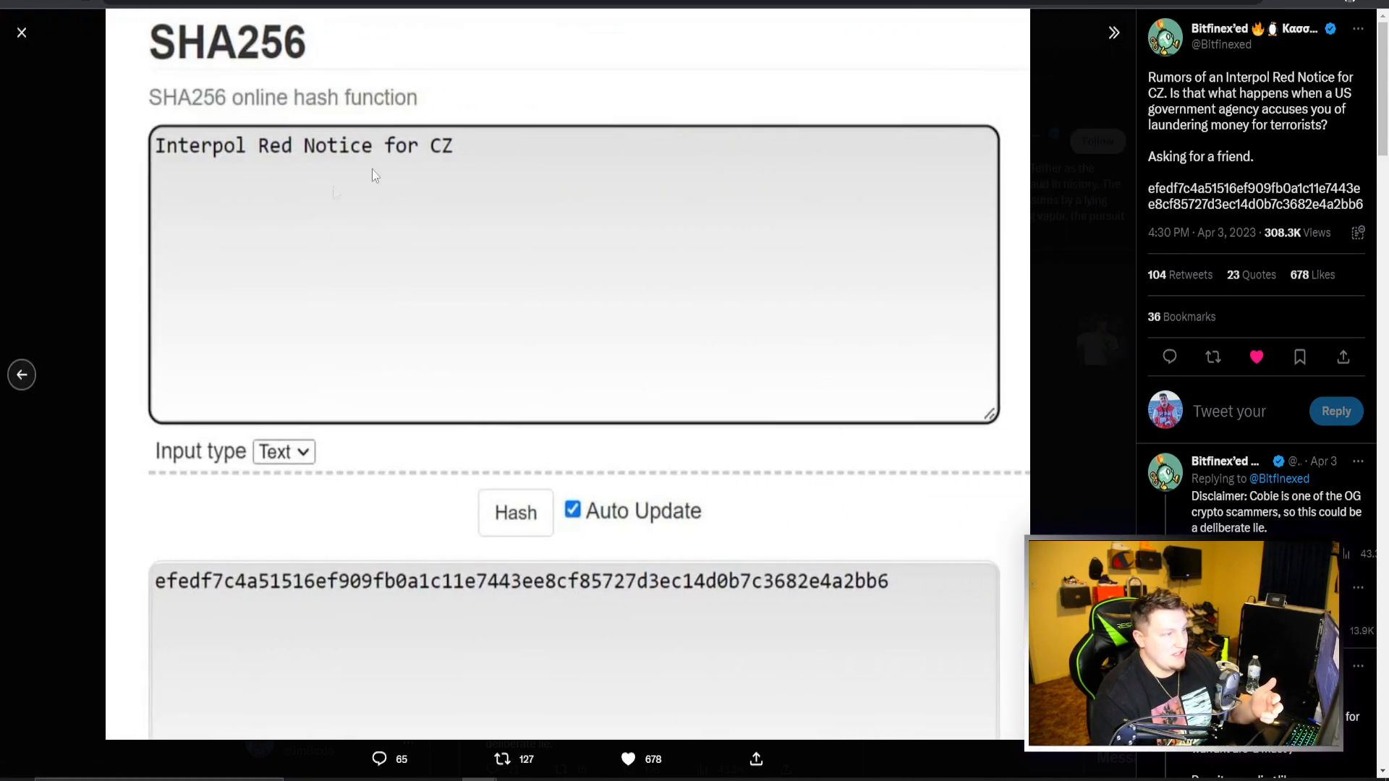
mouse_move(204, 320)
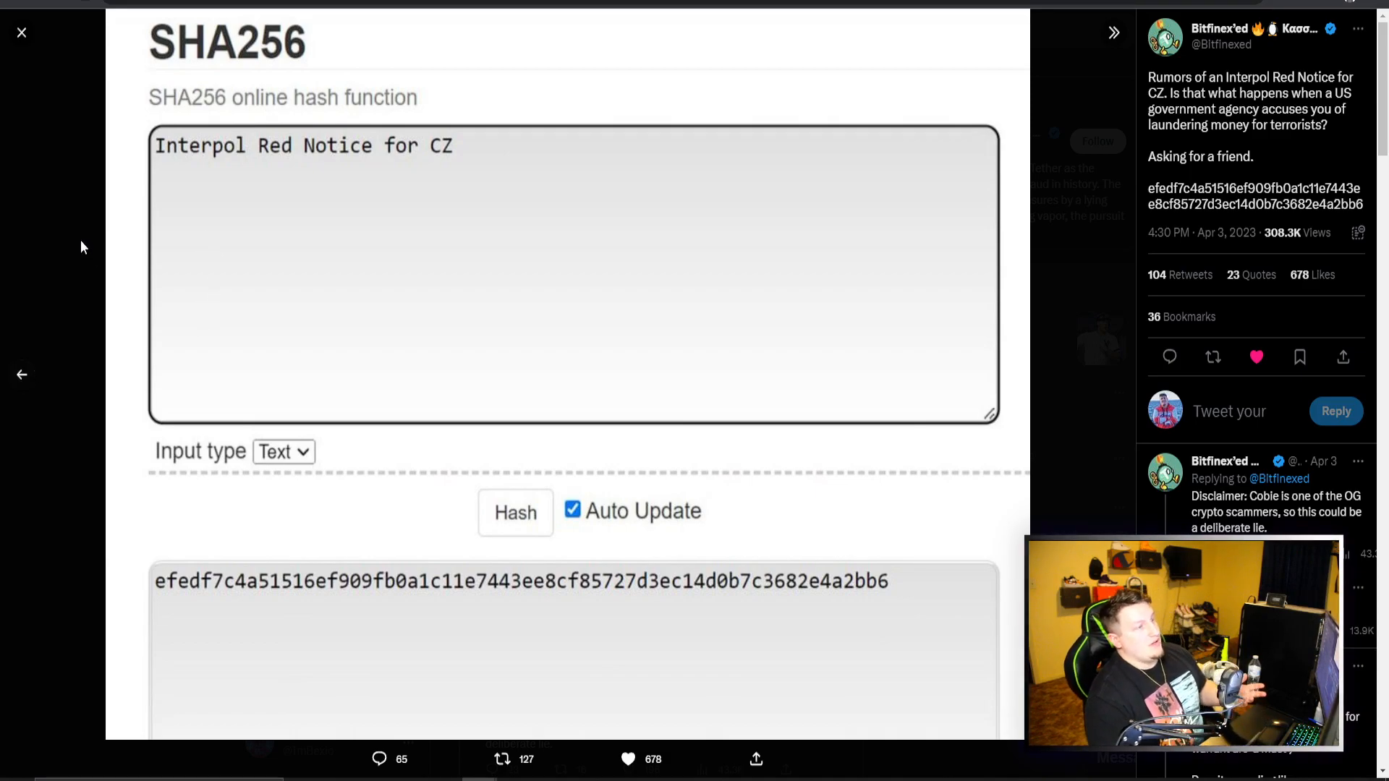
Step: Switch to the INTERPOL tab and read down the About Red Notices page
left_click(22, 33)
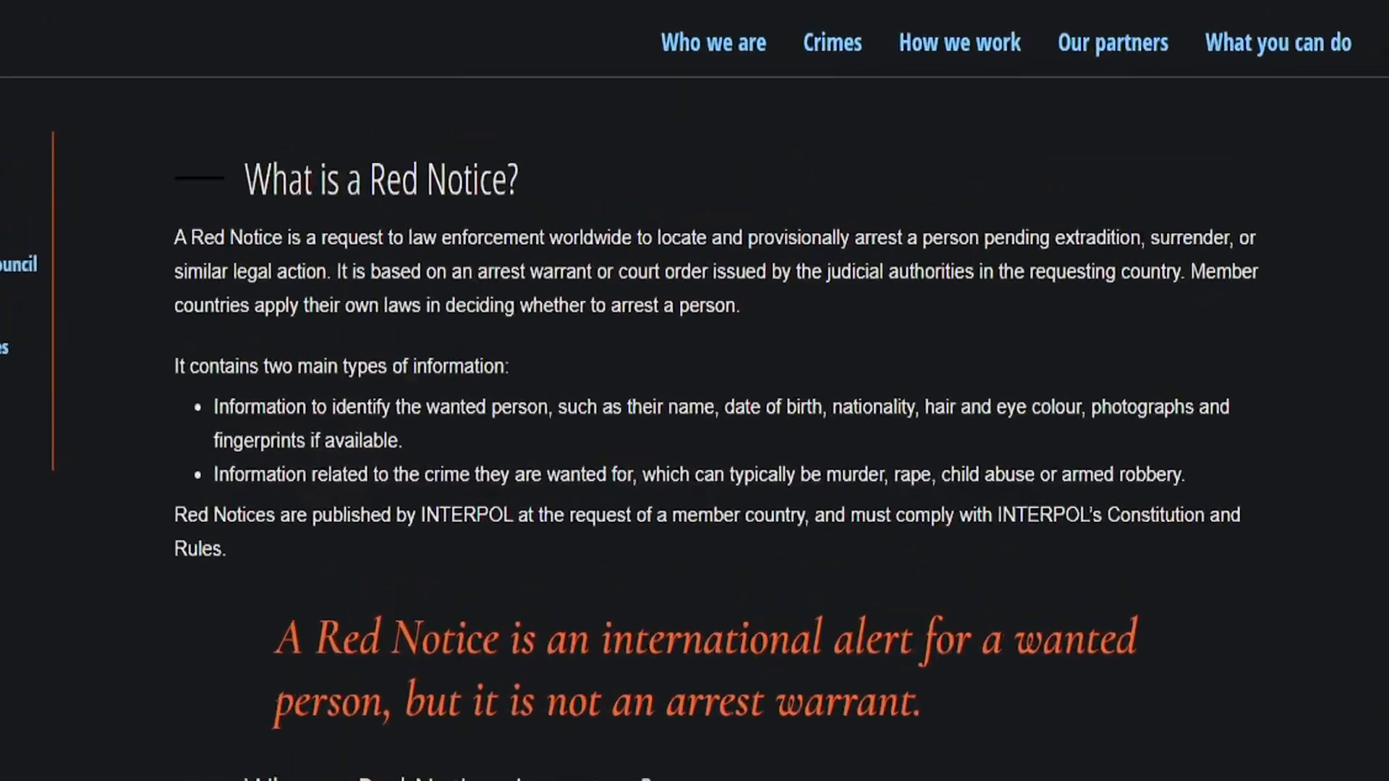
scroll("down", 3)
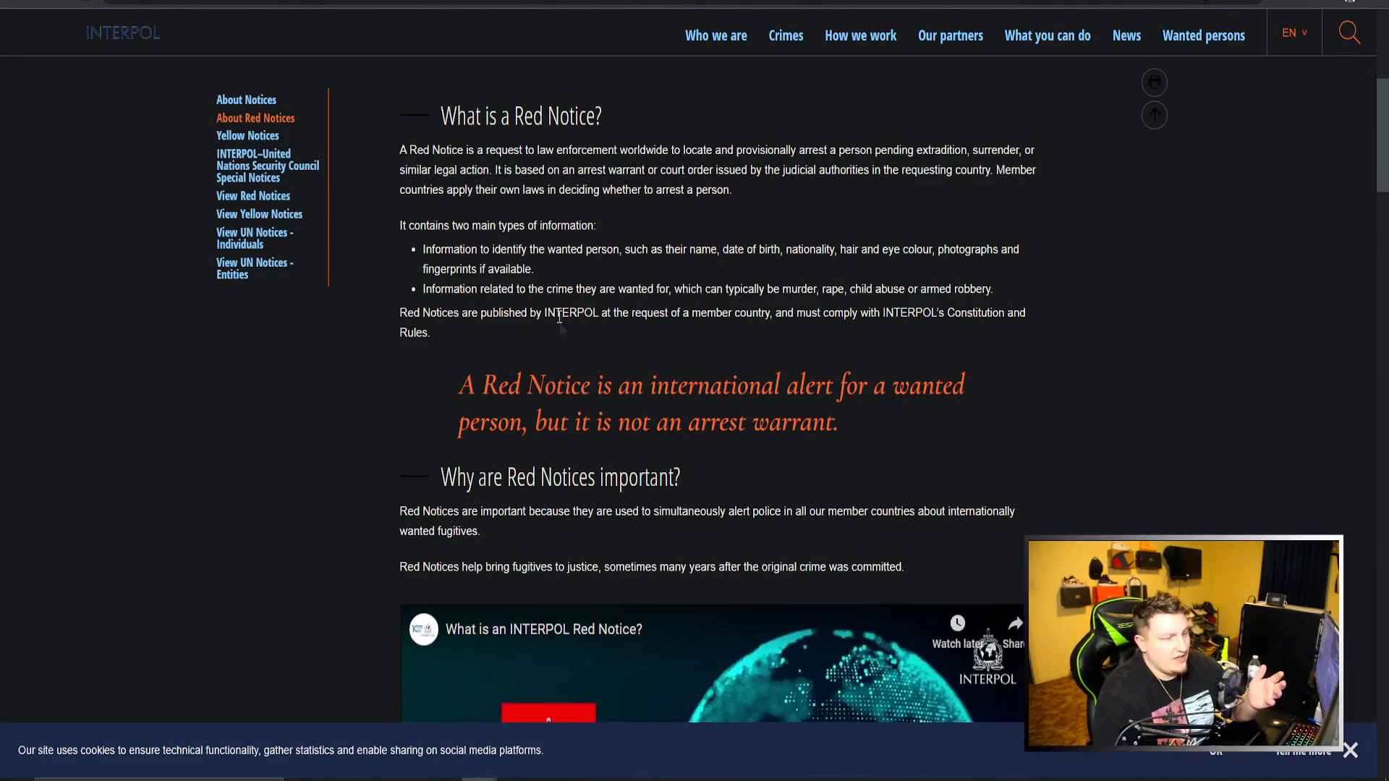
Step: Scroll the Red Notice page to the 'Why are Red Notices important?' section and video
scroll("down", 3)
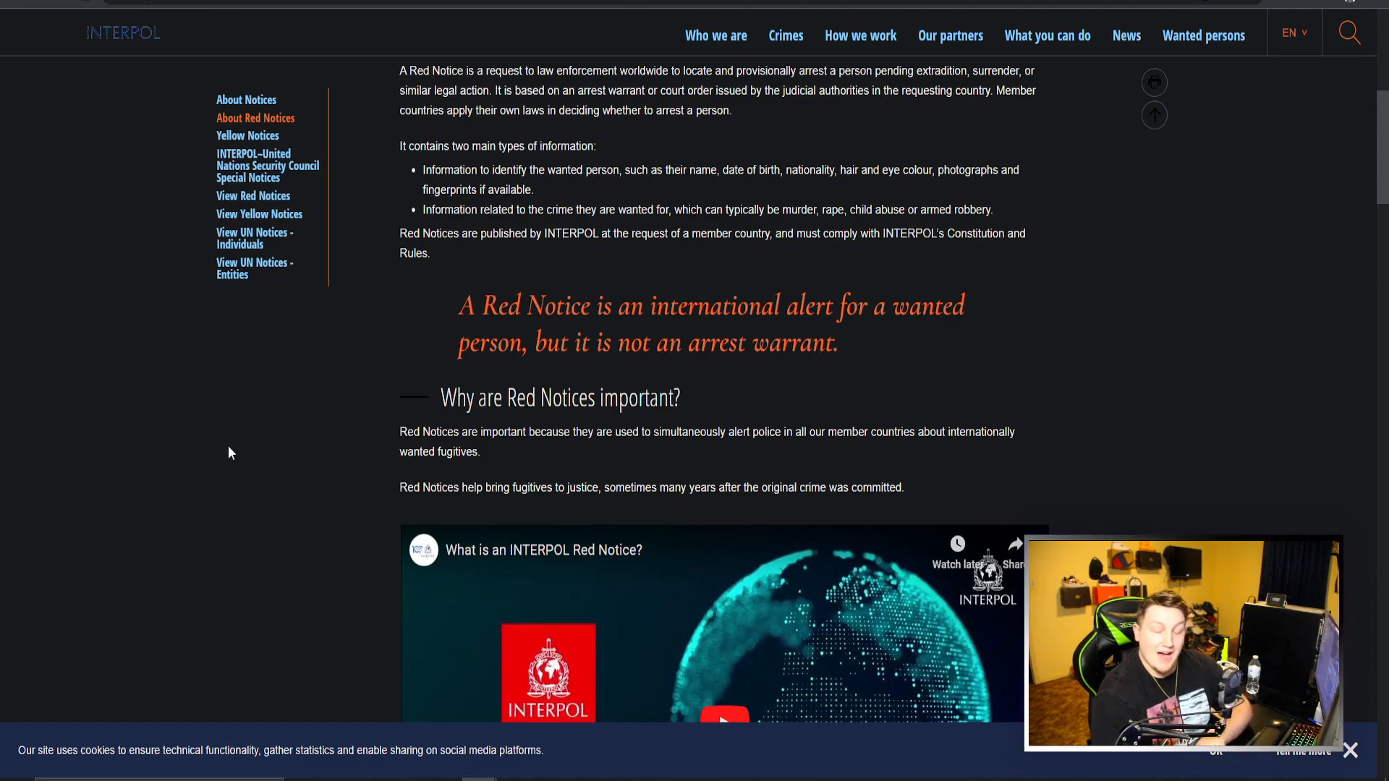
mouse_move(204, 435)
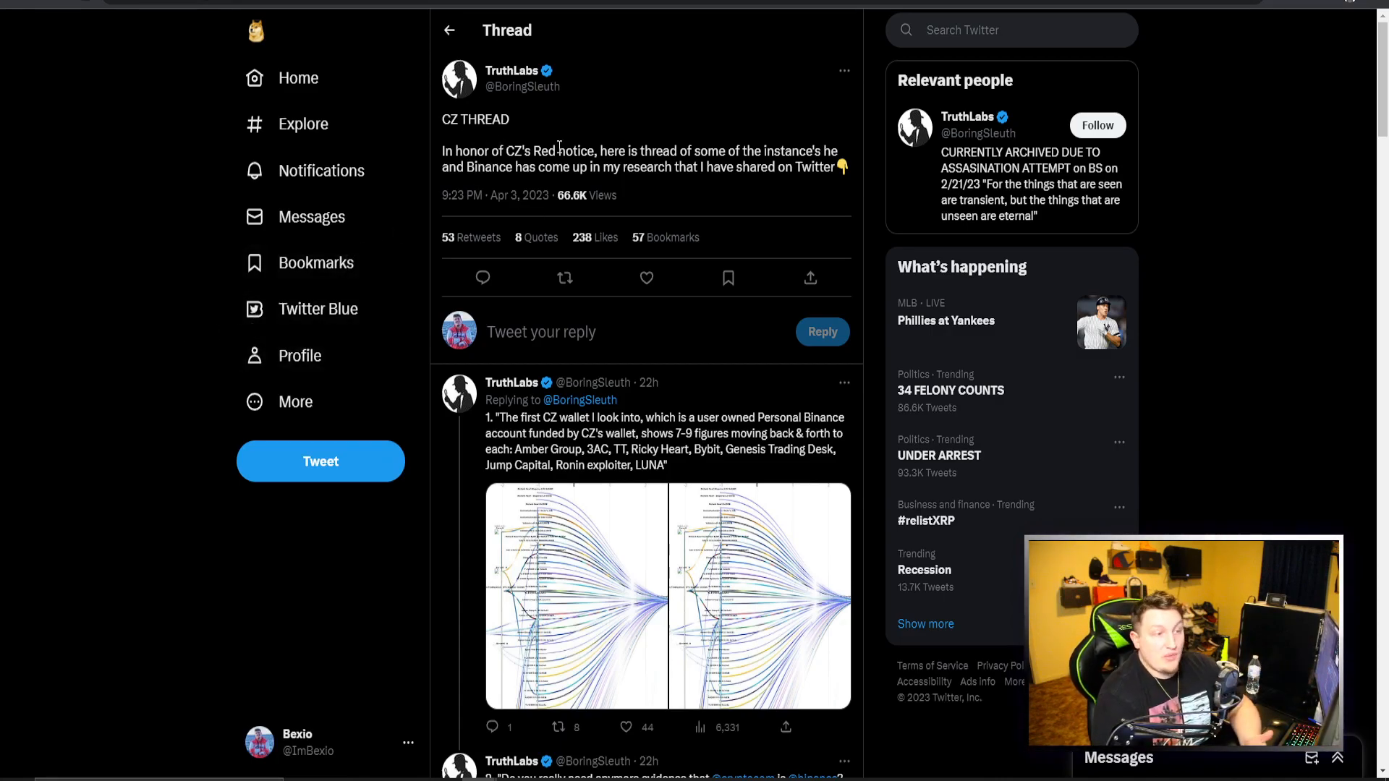
mouse_move(172, 334)
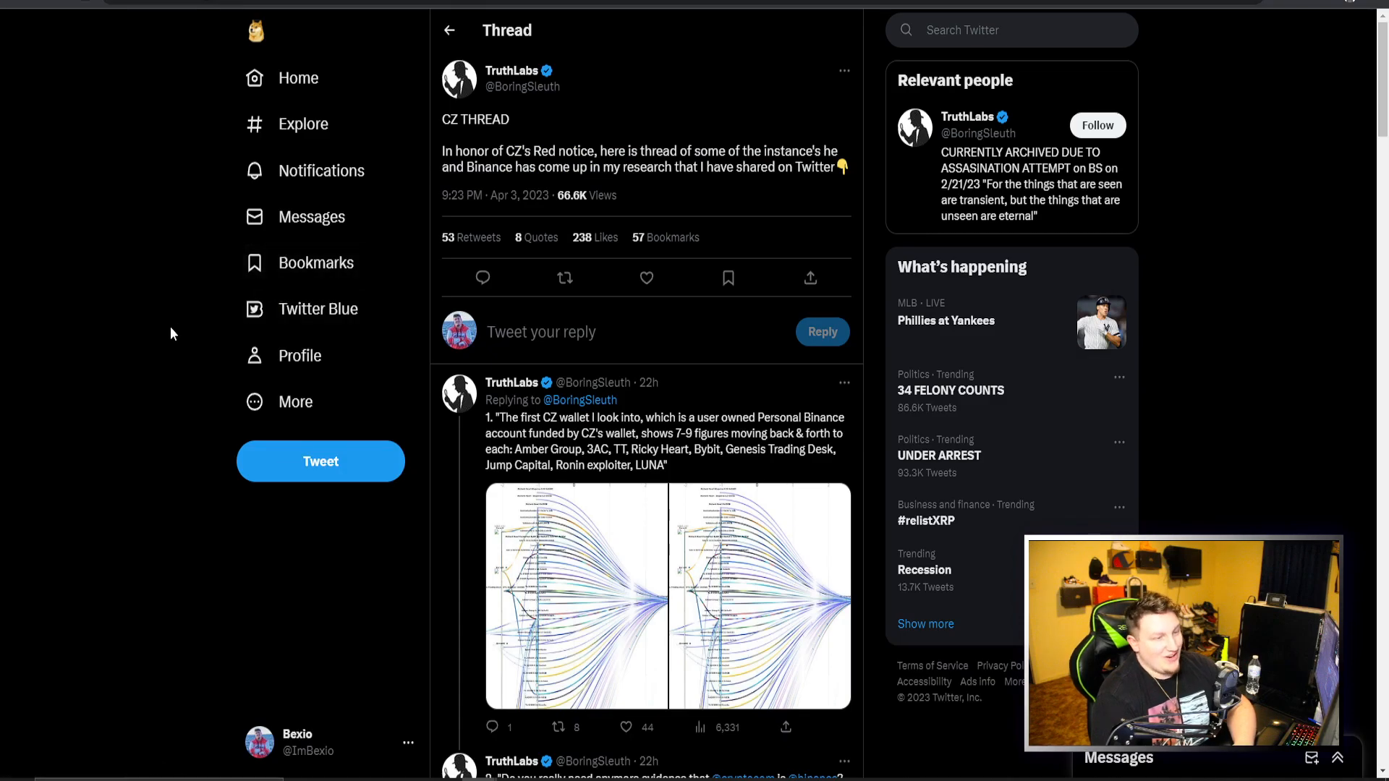
mouse_move(164, 339)
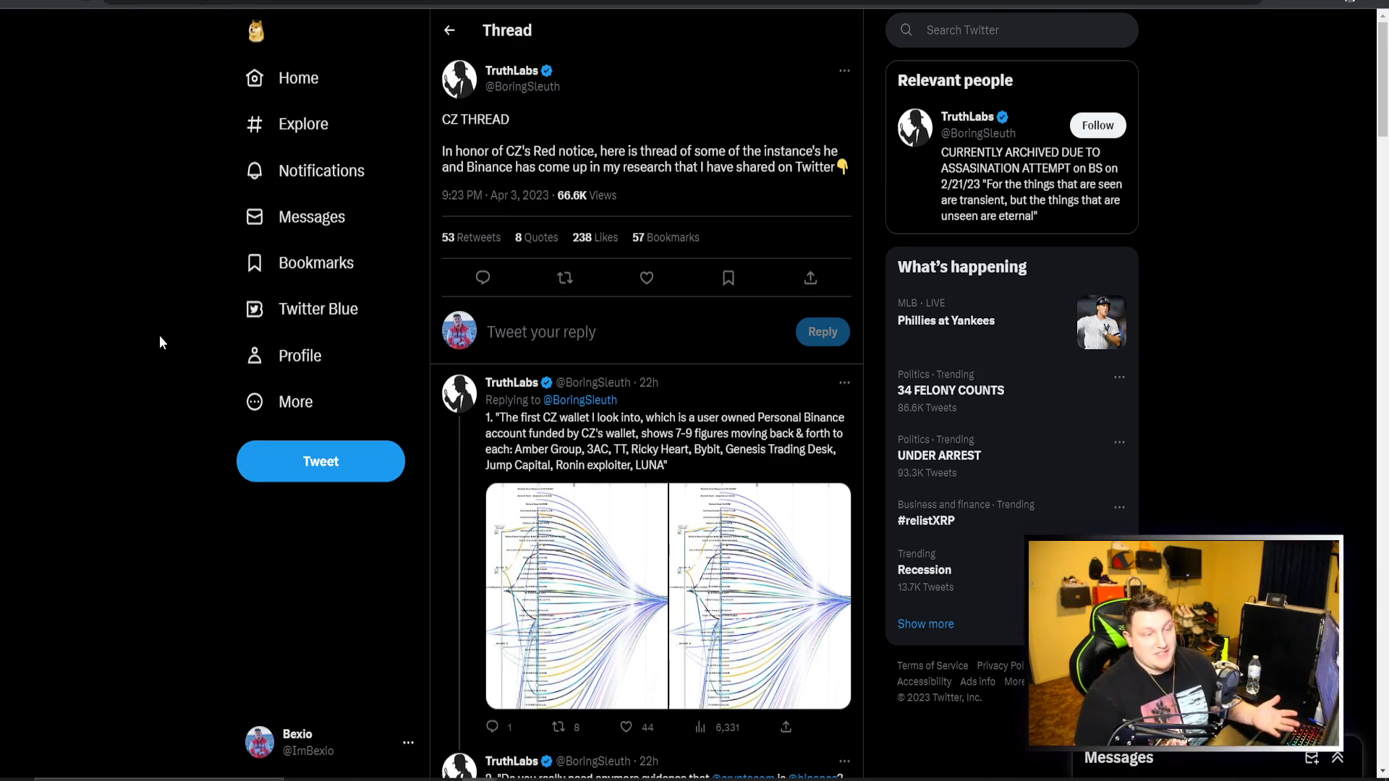
mouse_move(187, 342)
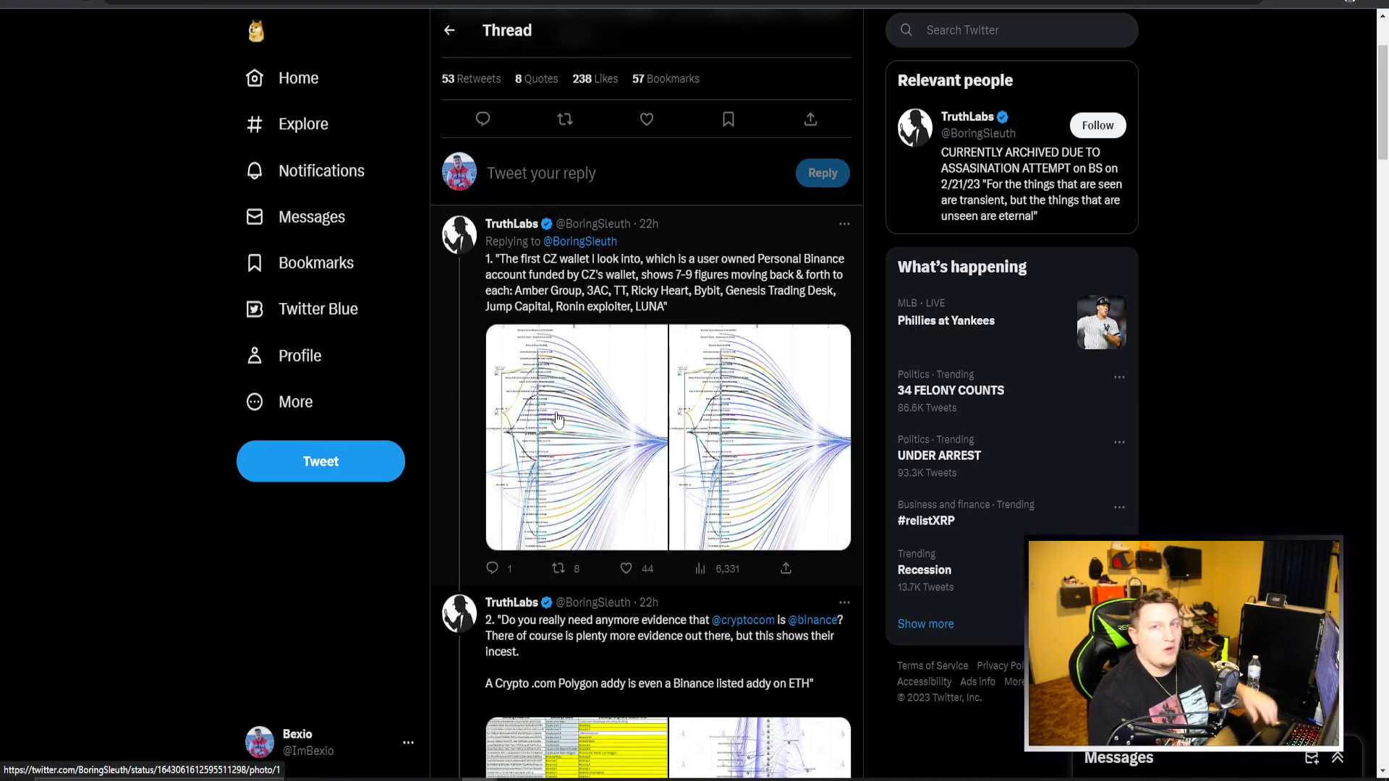
Step: Scroll the TruthLabs thread to the second tweet linking Crypto.com and Binance via a Polygon address
scroll("down", 3)
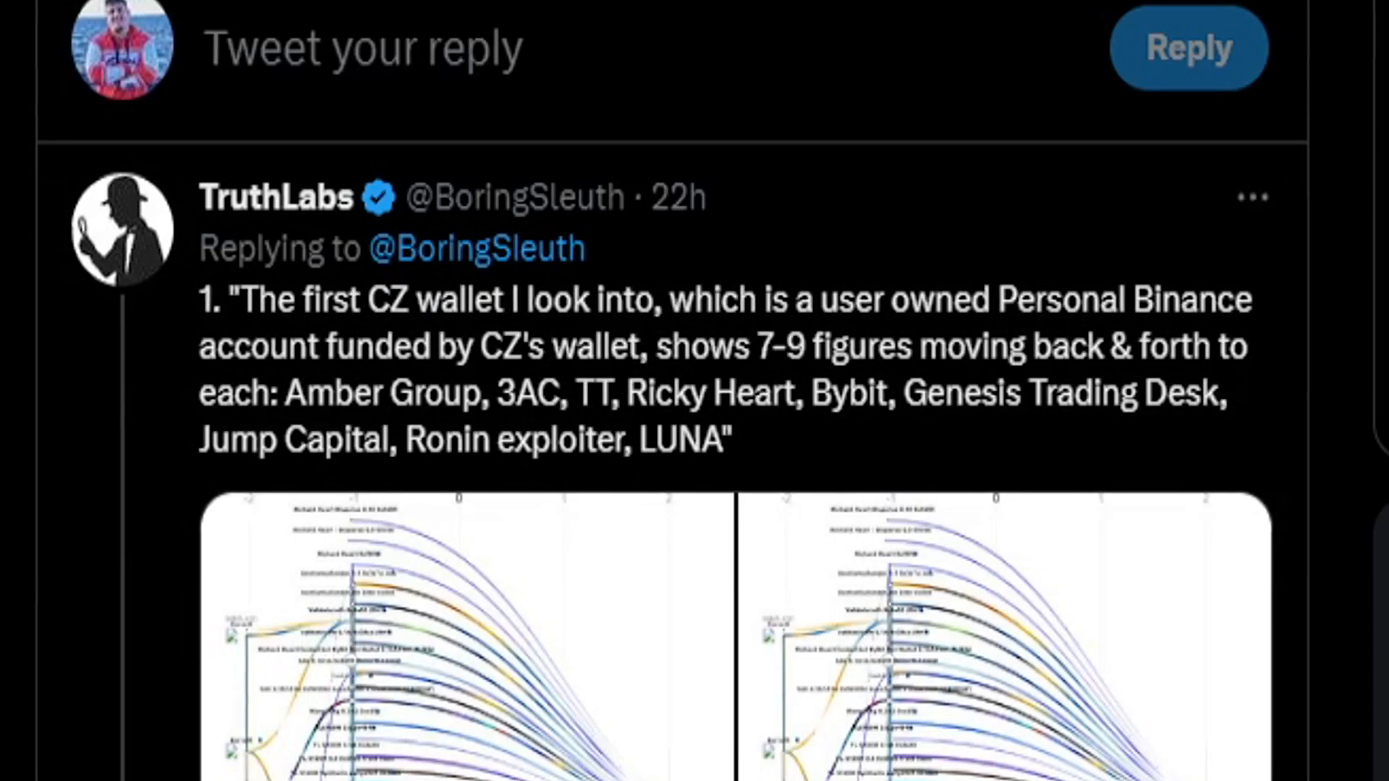
scroll("down", 3)
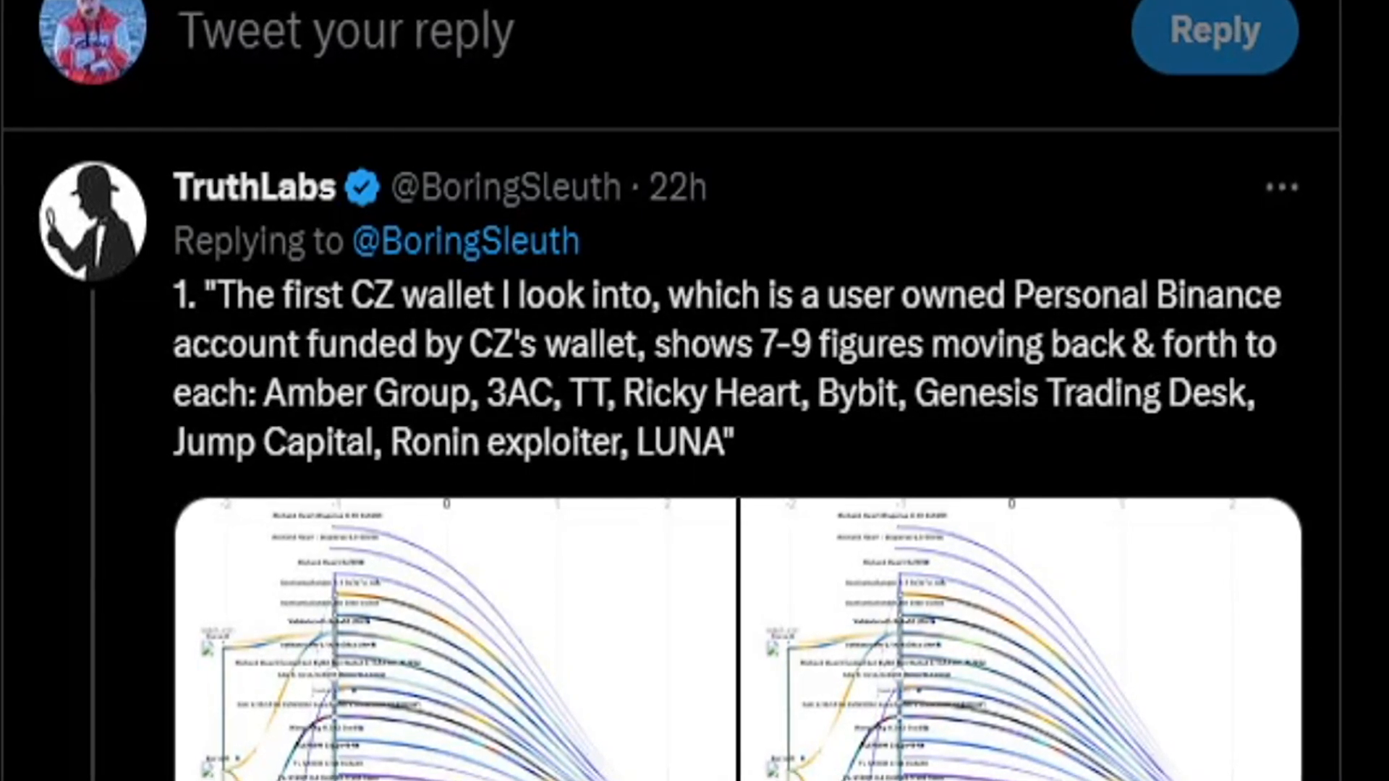
scroll("down", 3)
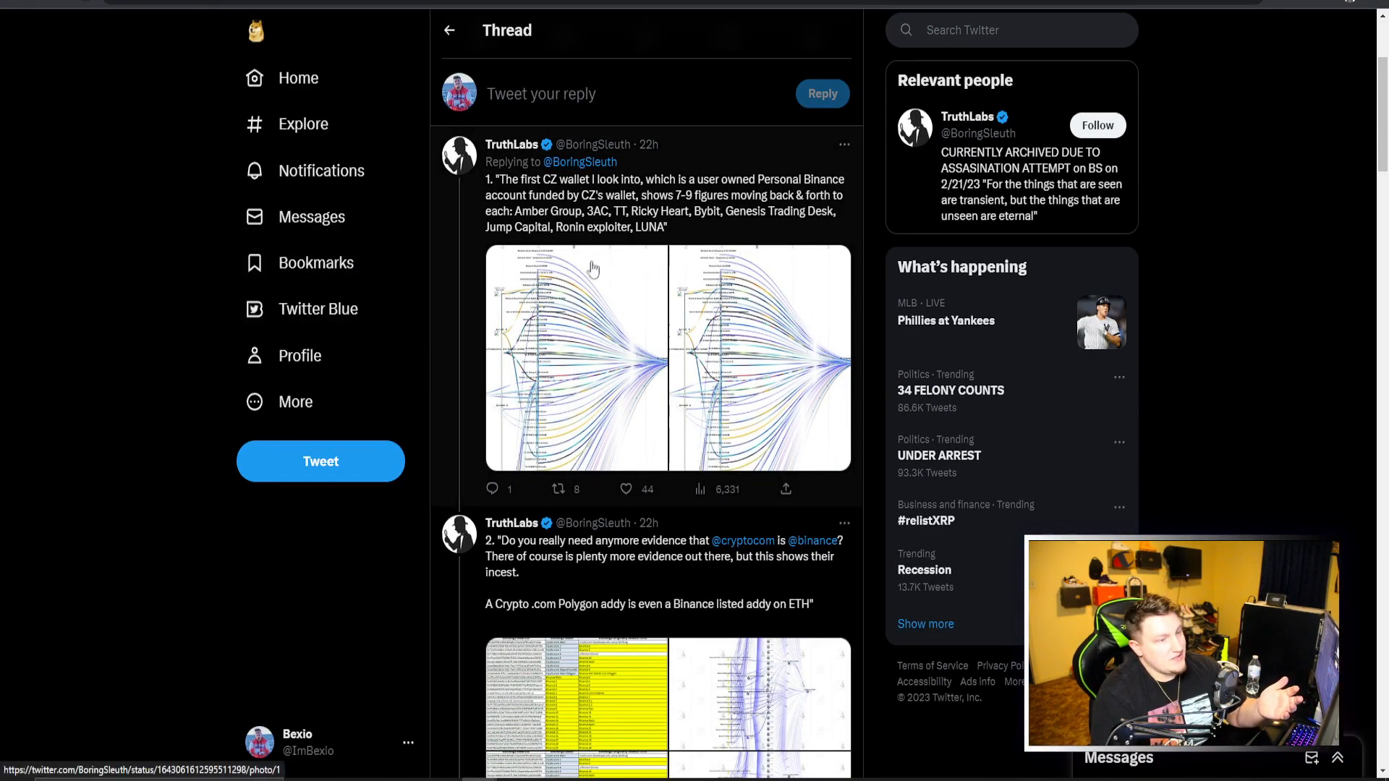
double_click(649, 227)
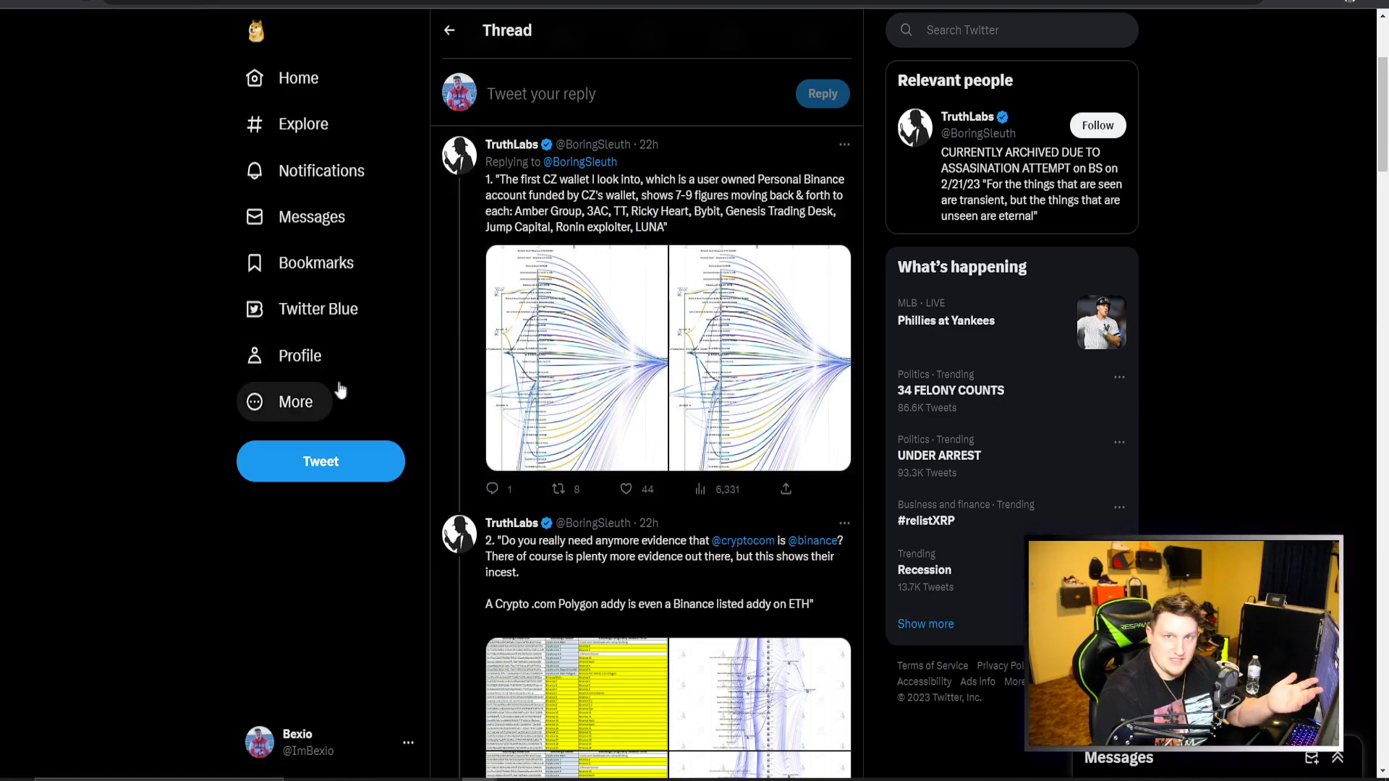
mouse_move(300, 355)
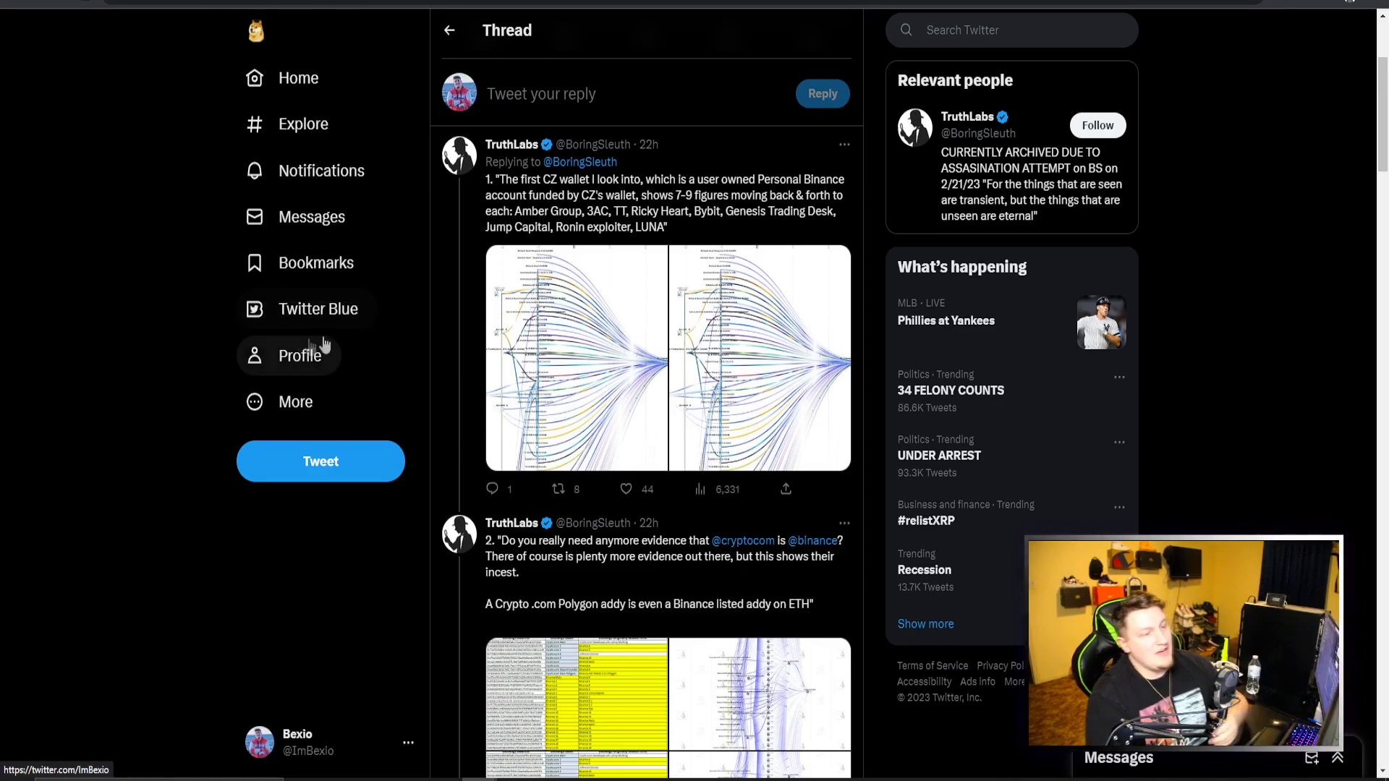
double_click(597, 211)
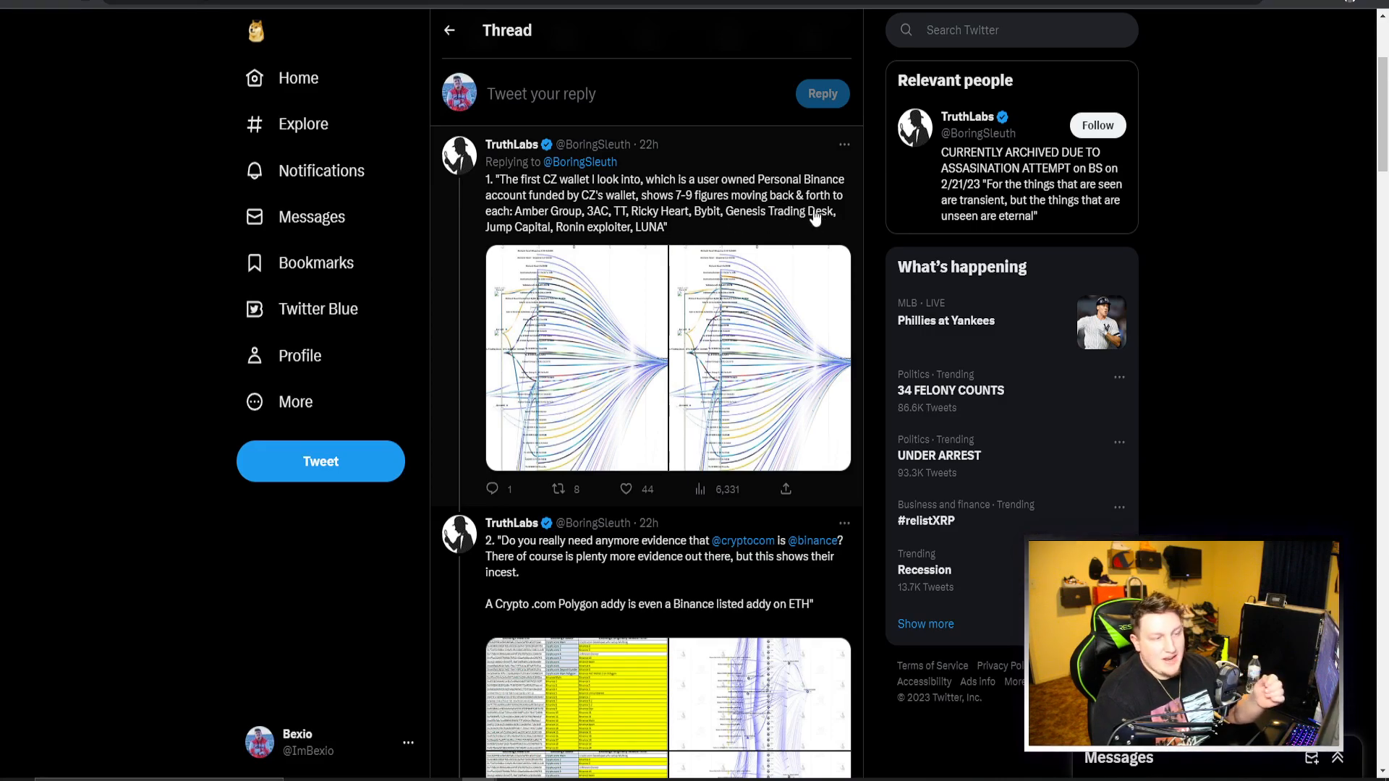
mouse_move(768, 235)
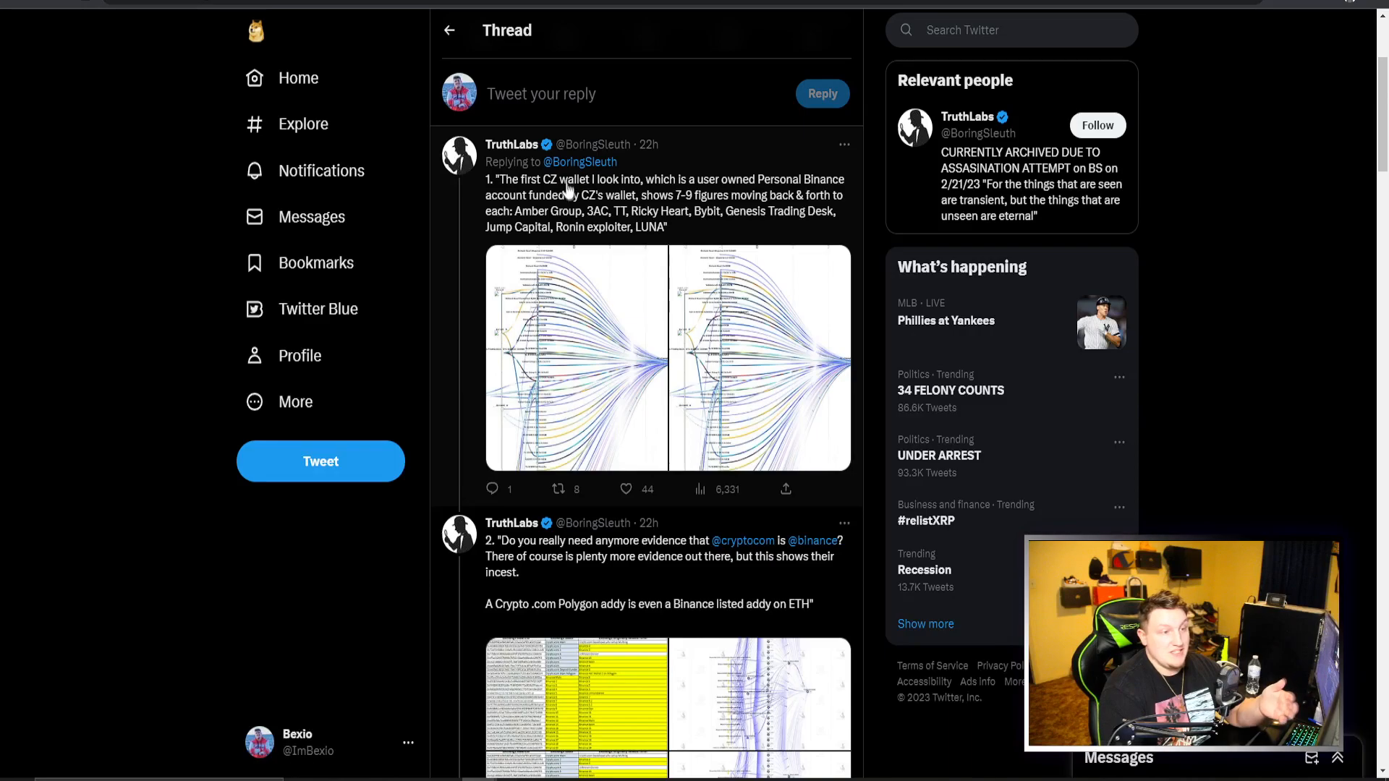
Step: View the first tweet's CZ wallet-flow chart full size, then return to the thread
left_click(574, 358)
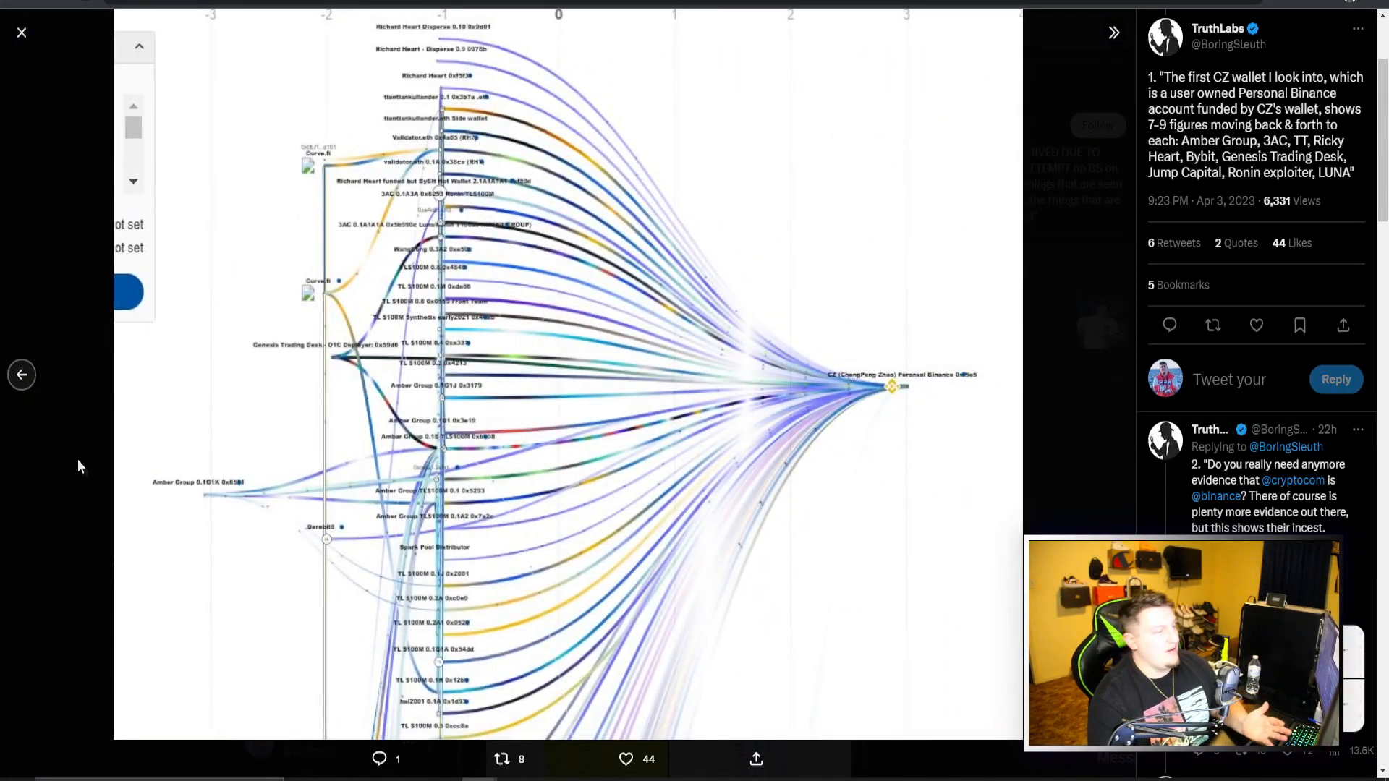
left_click(22, 33)
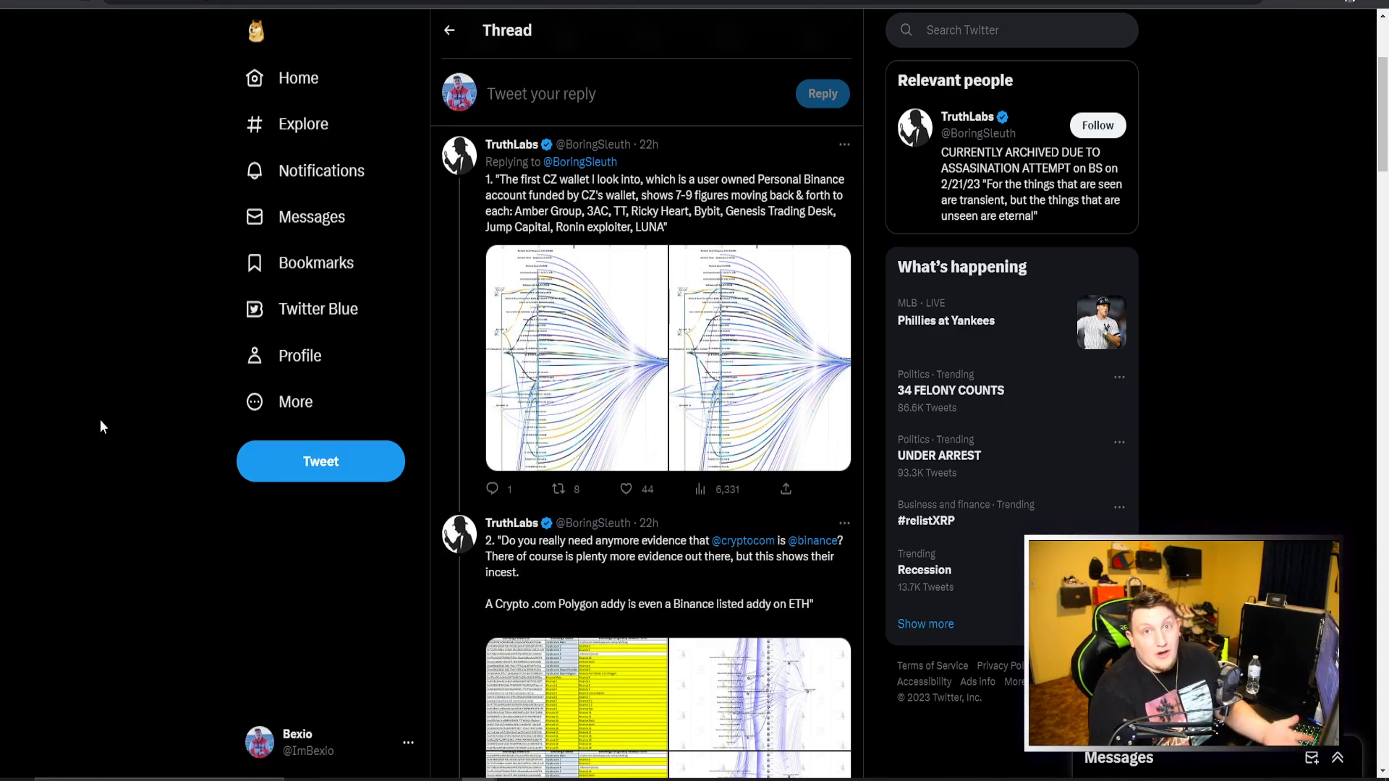
mouse_move(54, 426)
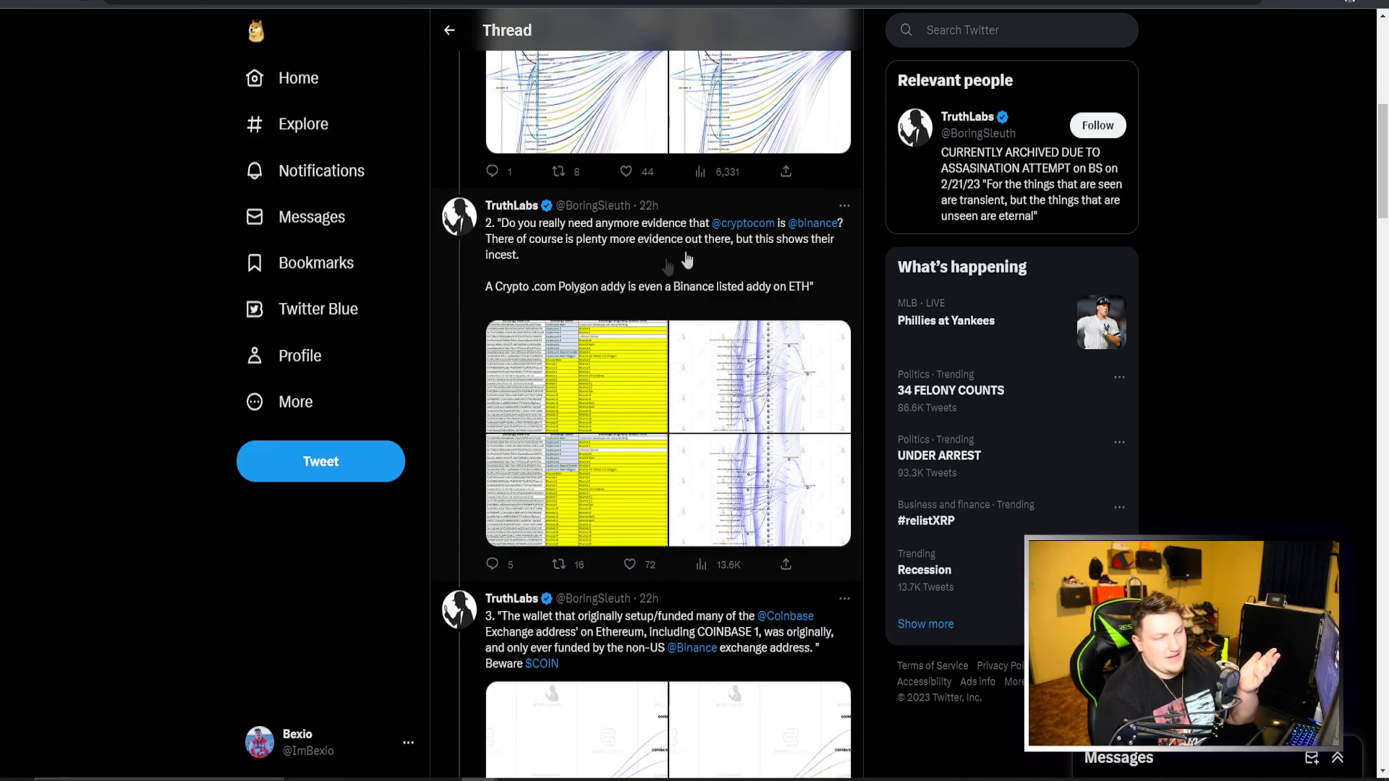
Step: Read down the TruthLabs thread through tweets 7 and 8 on Binance internal wallets
scroll("down", 3)
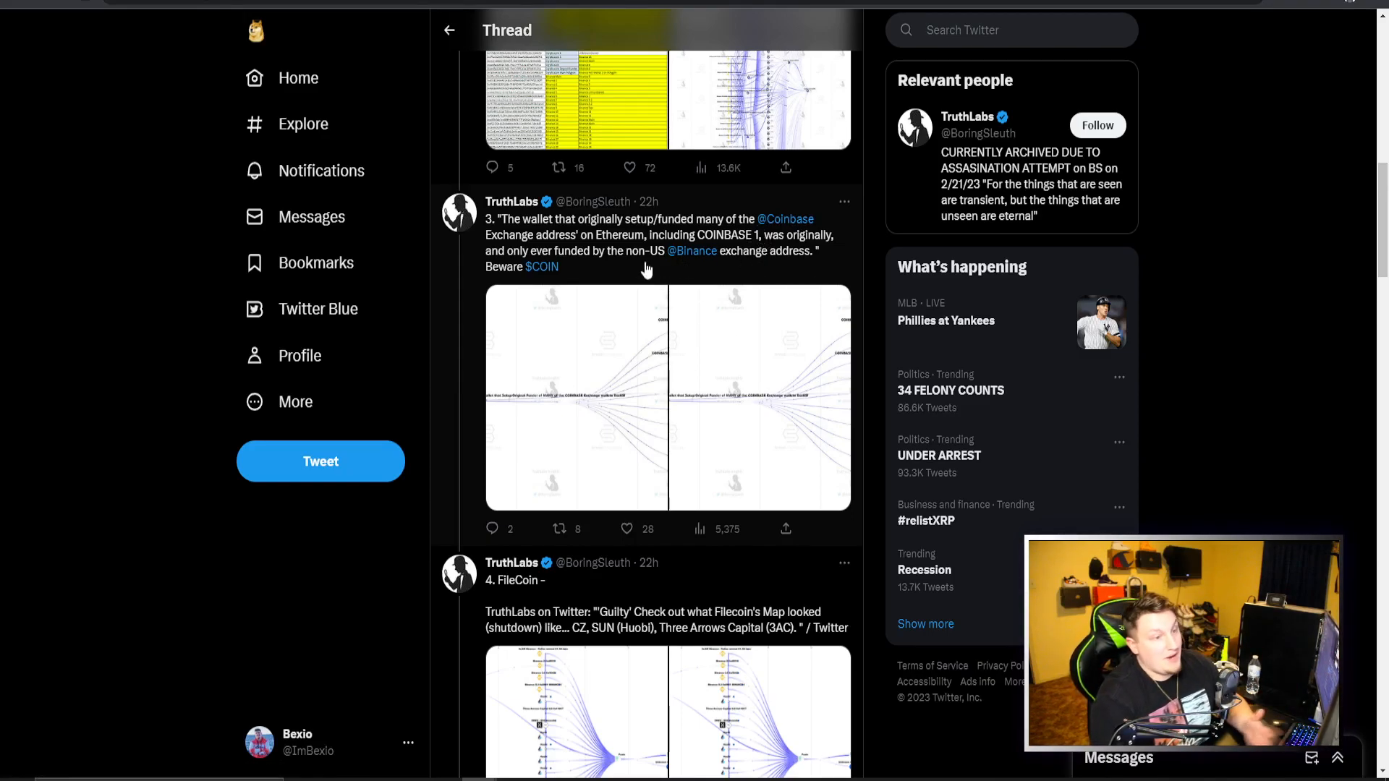
scroll("down", 3)
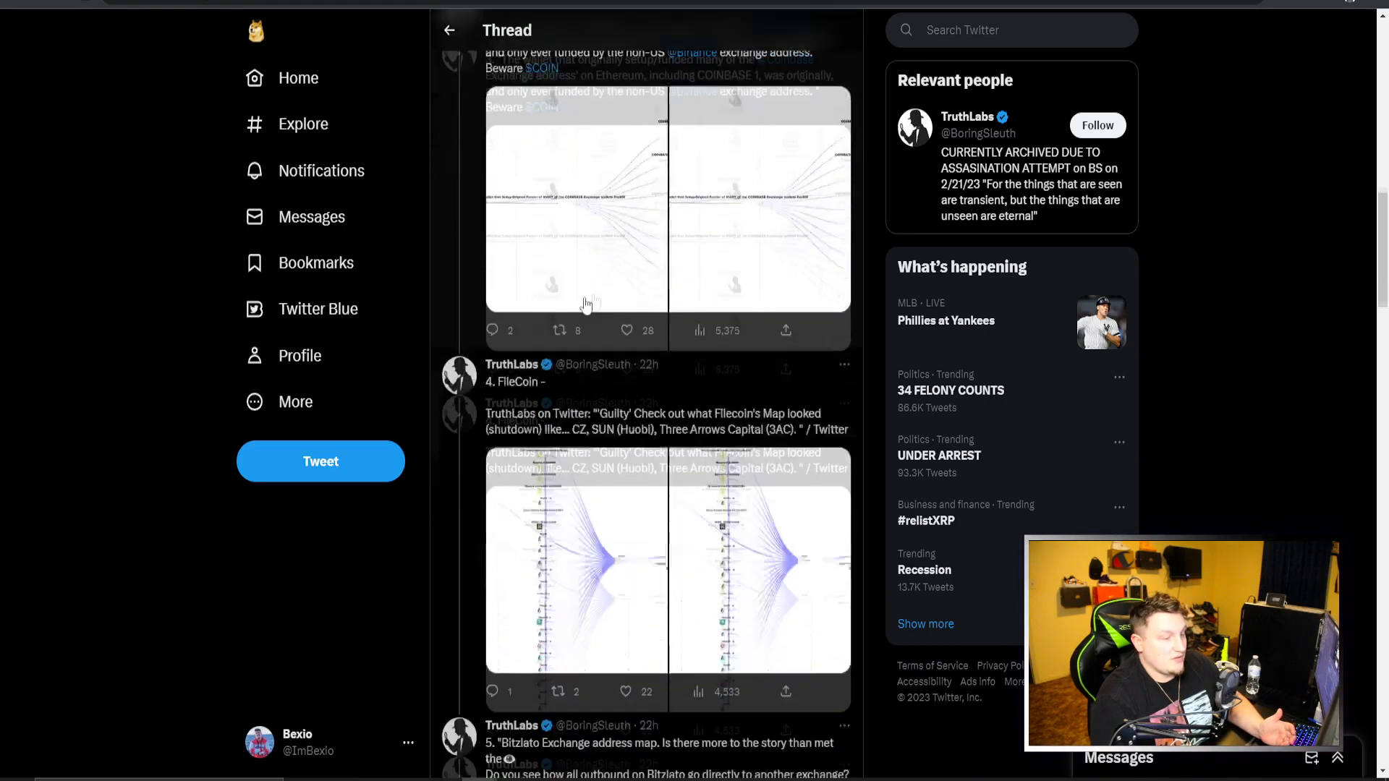
scroll("down", 3)
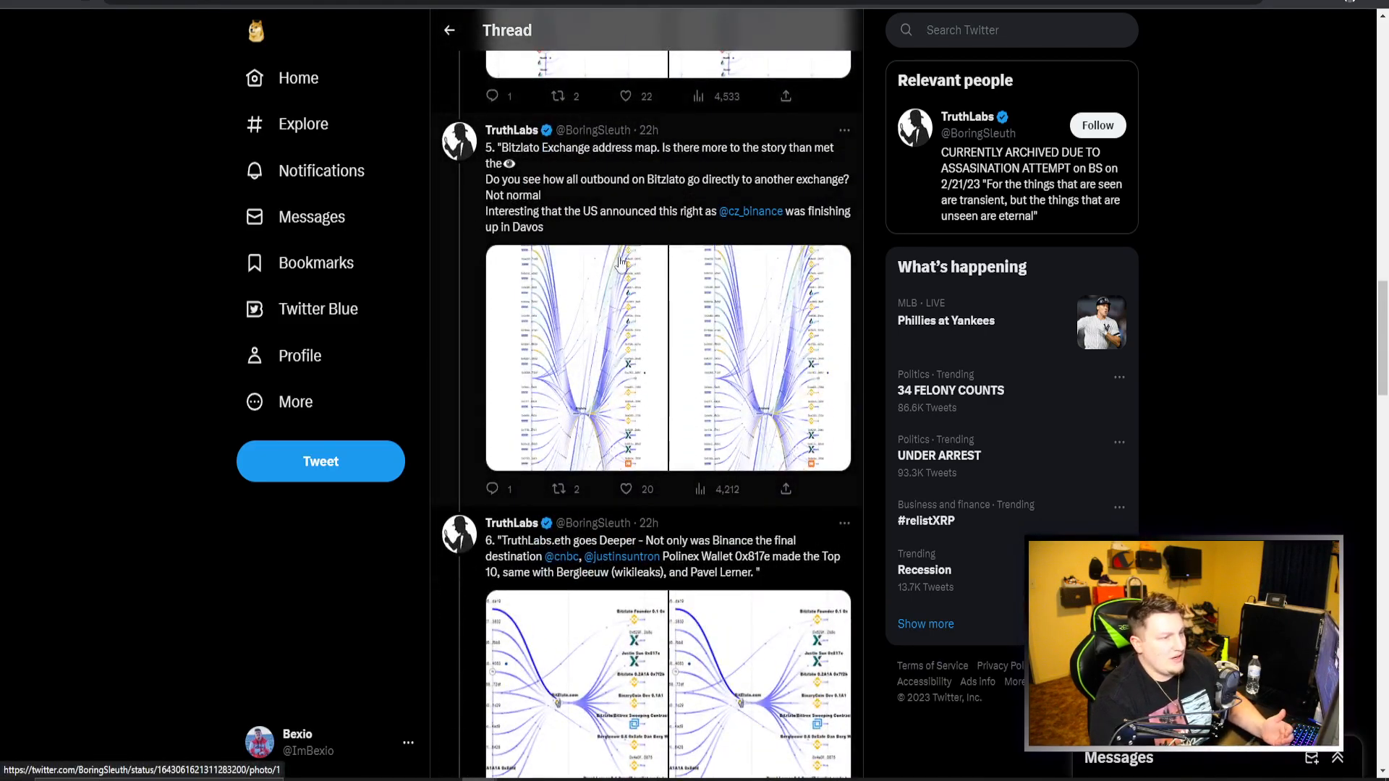
scroll("down", 3)
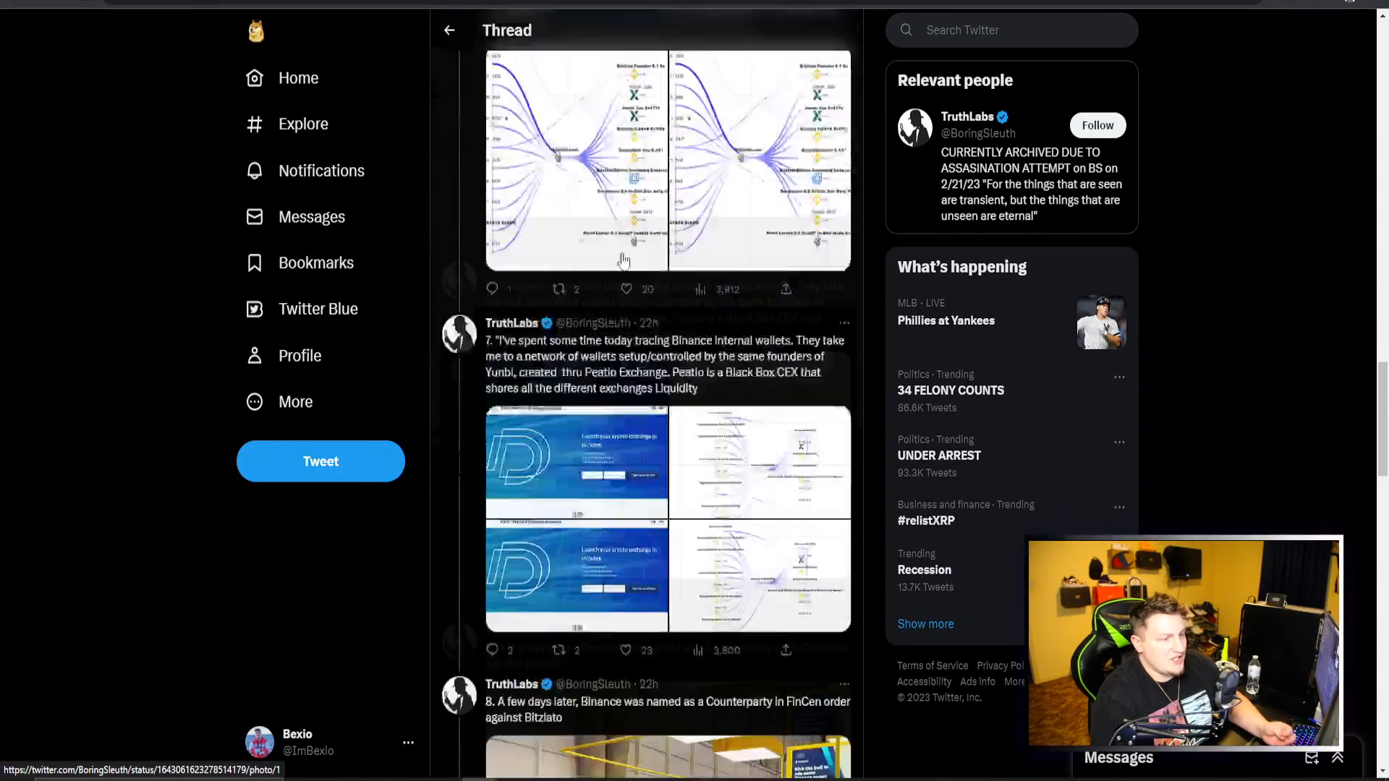
scroll("down", 3)
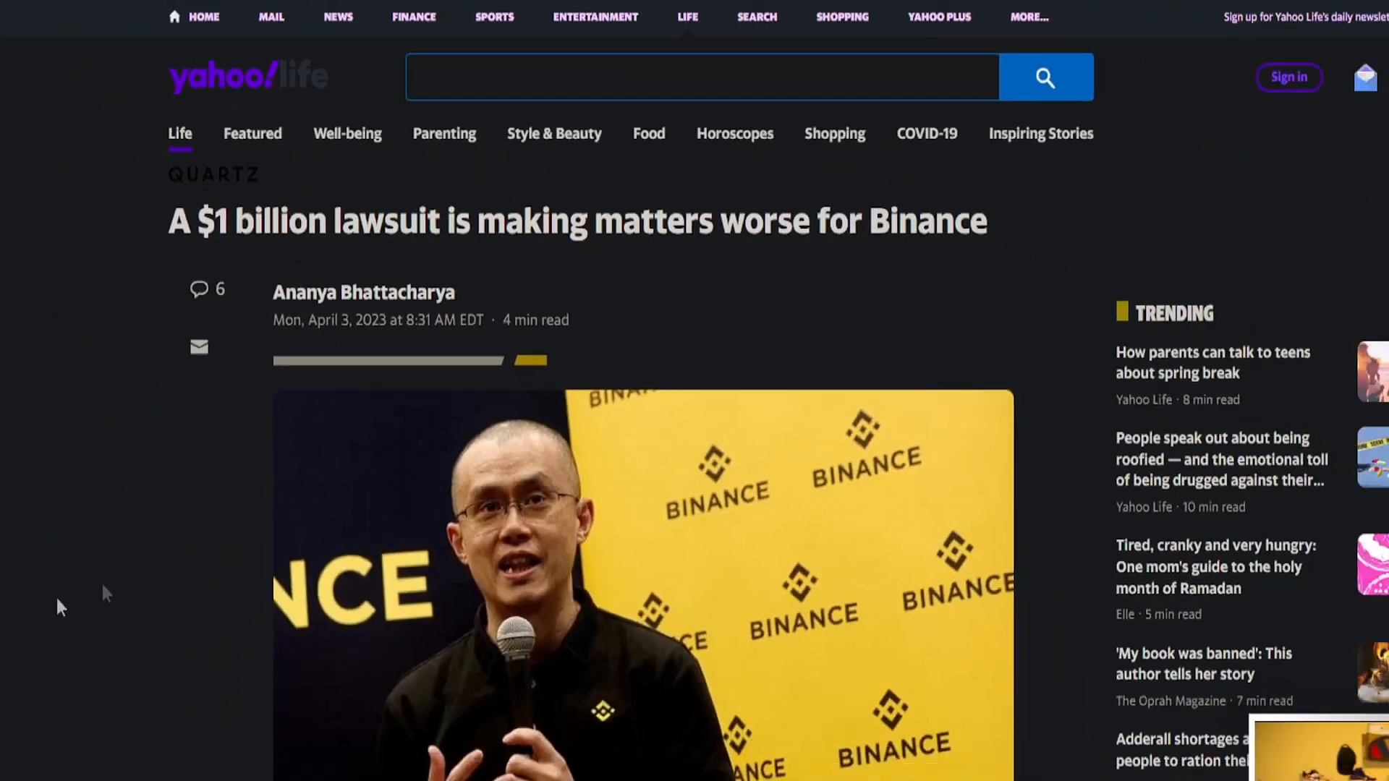
Step: Scroll the Yahoo Binance lawsuit article to the highlighted CZ lawsuit, CFTC and DOJ passages
scroll("down", 3)
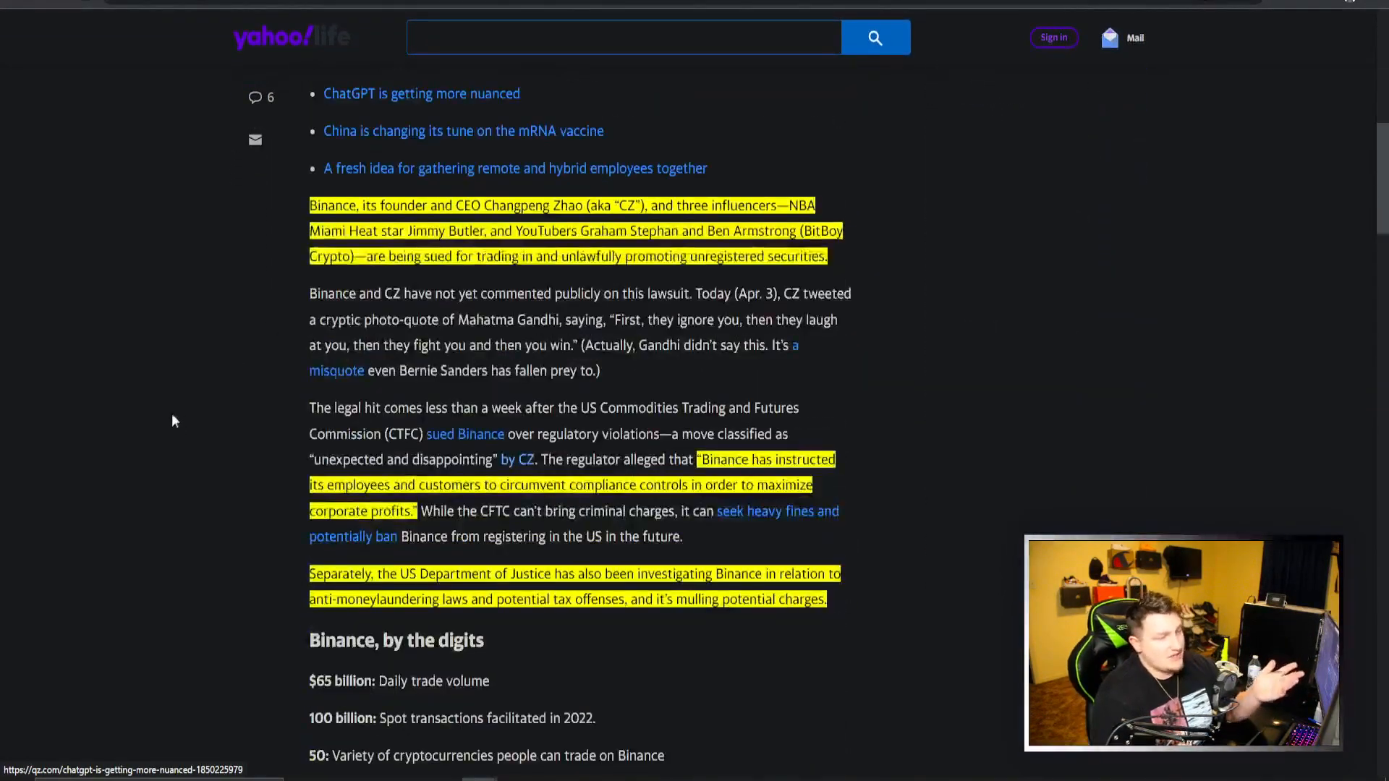
scroll("down", 3)
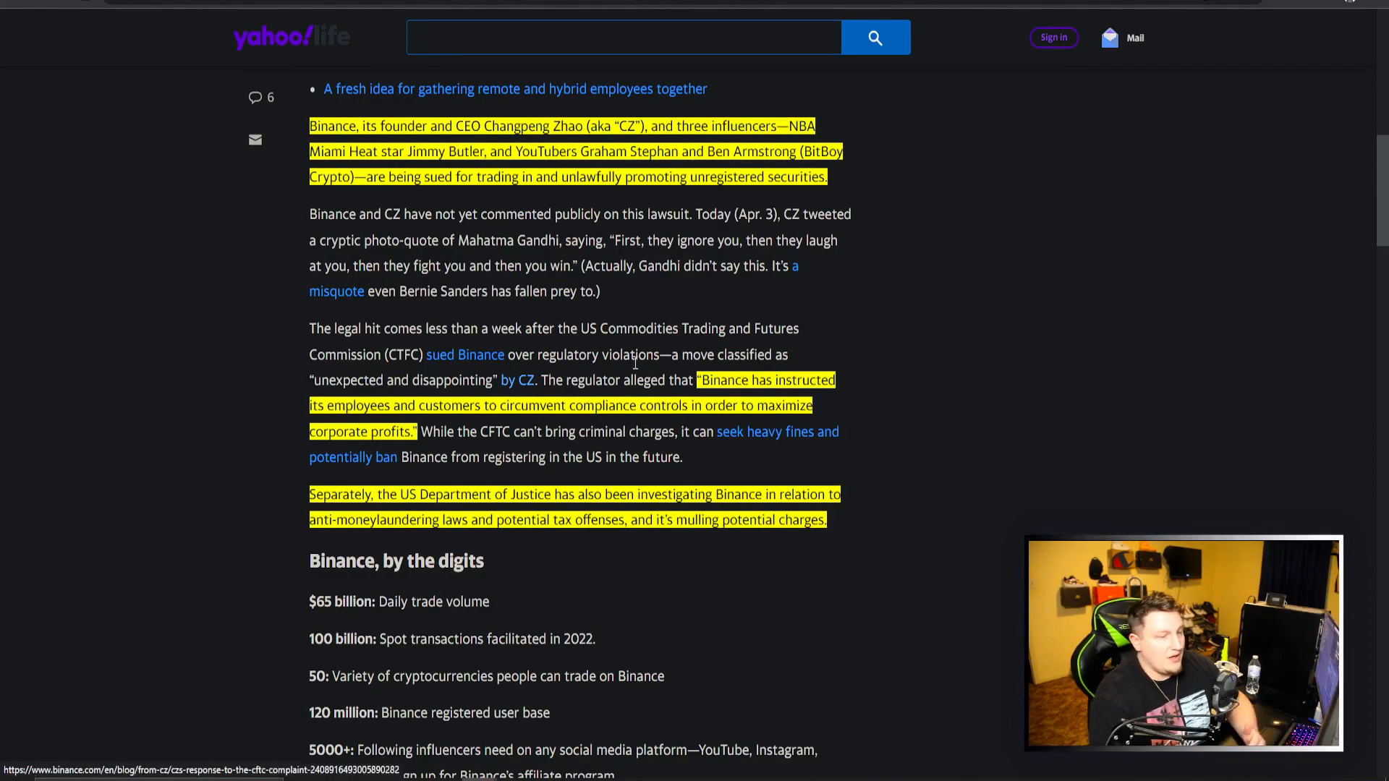
scroll("down", 3)
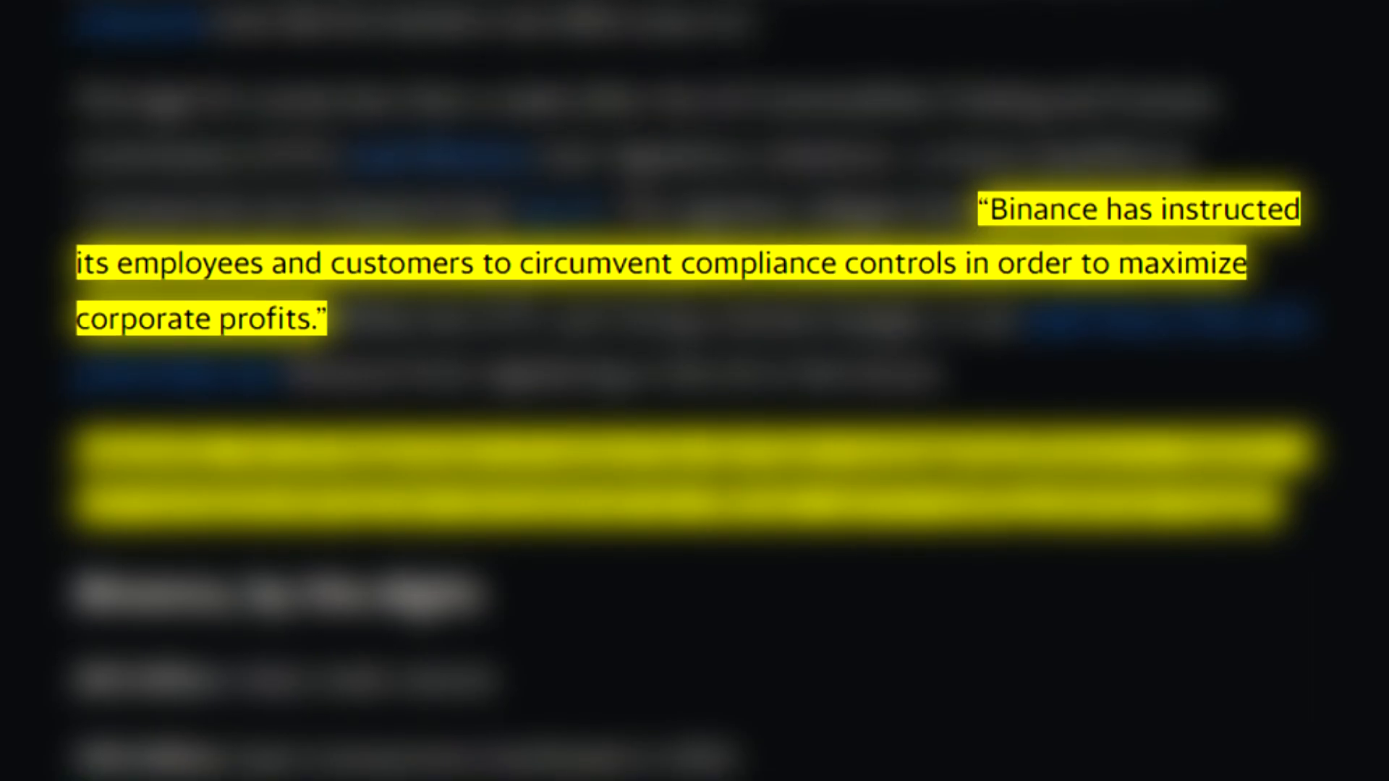
scroll("down", 3)
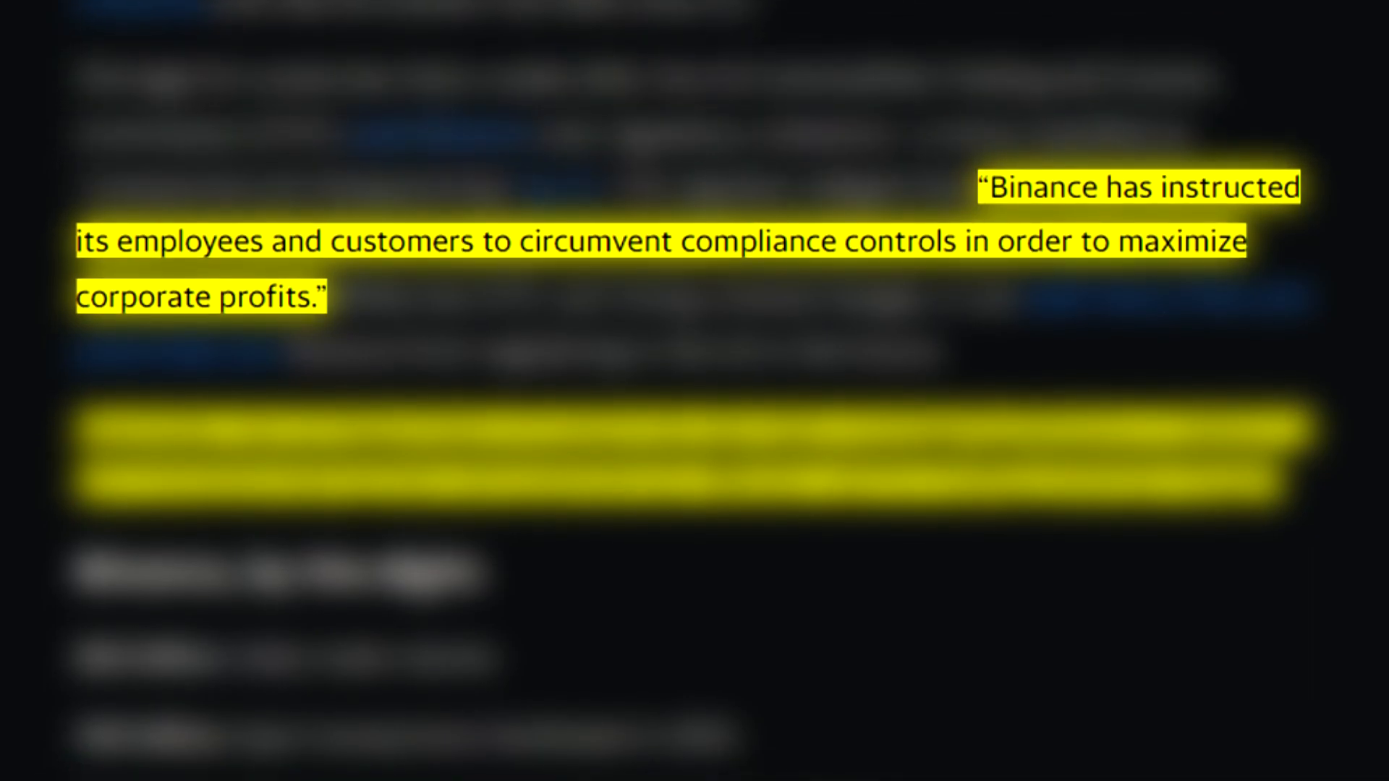
scroll("down", 3)
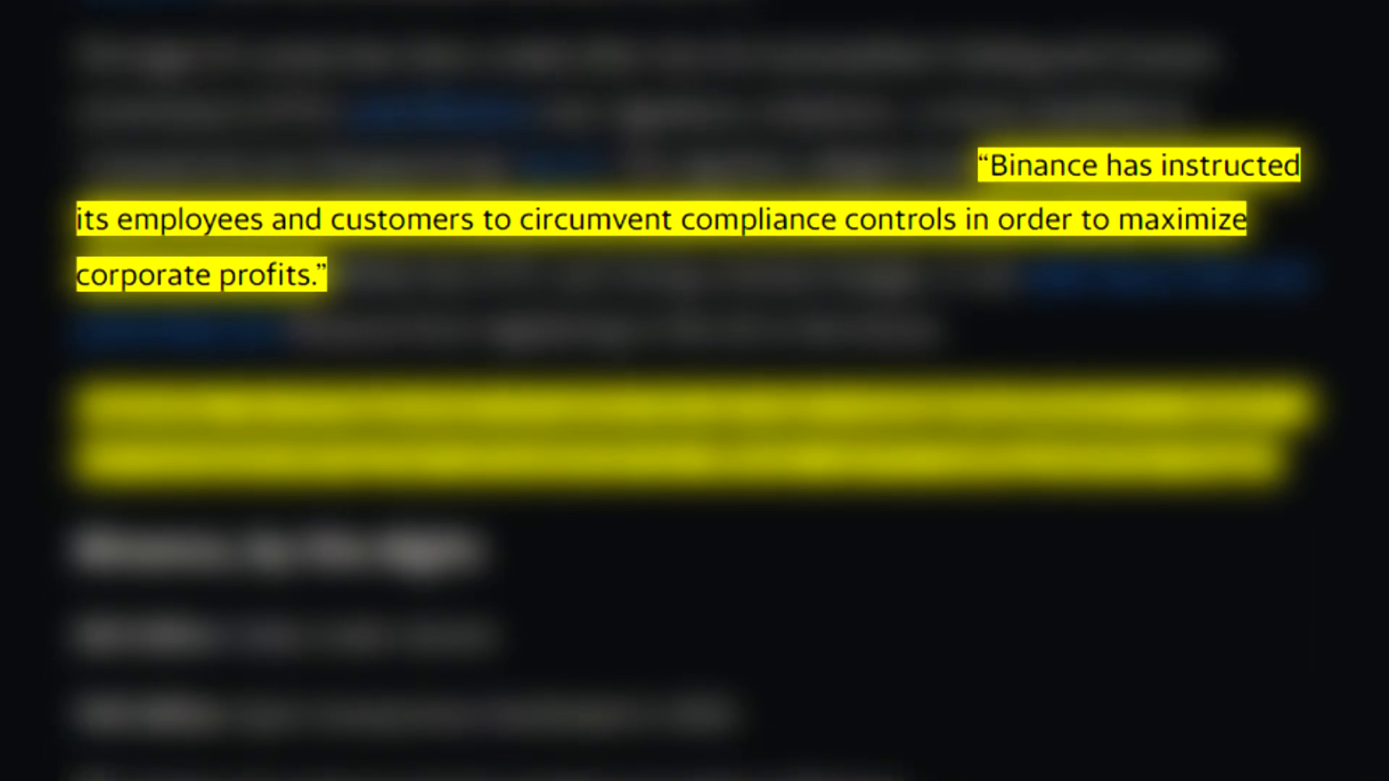